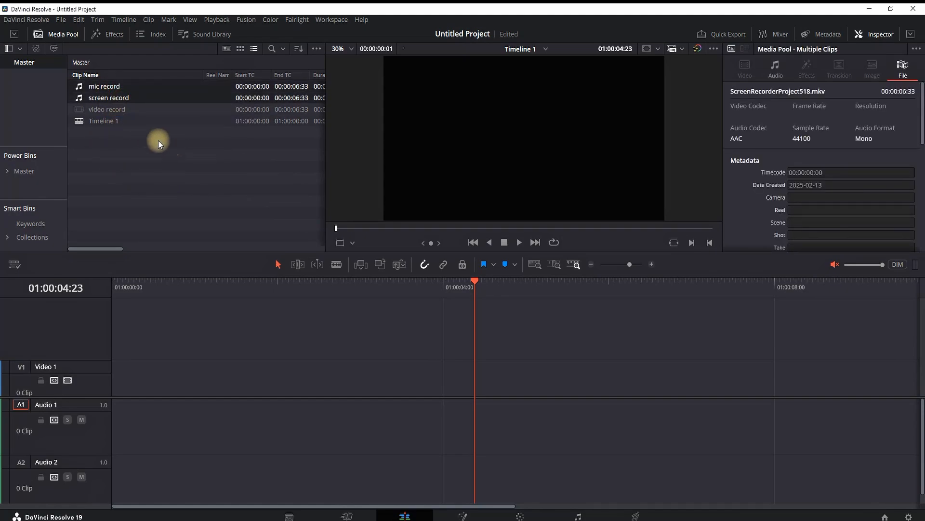
Step: Select the video record, screen record and mic record clips in the Media Pool
left_click(107, 110)
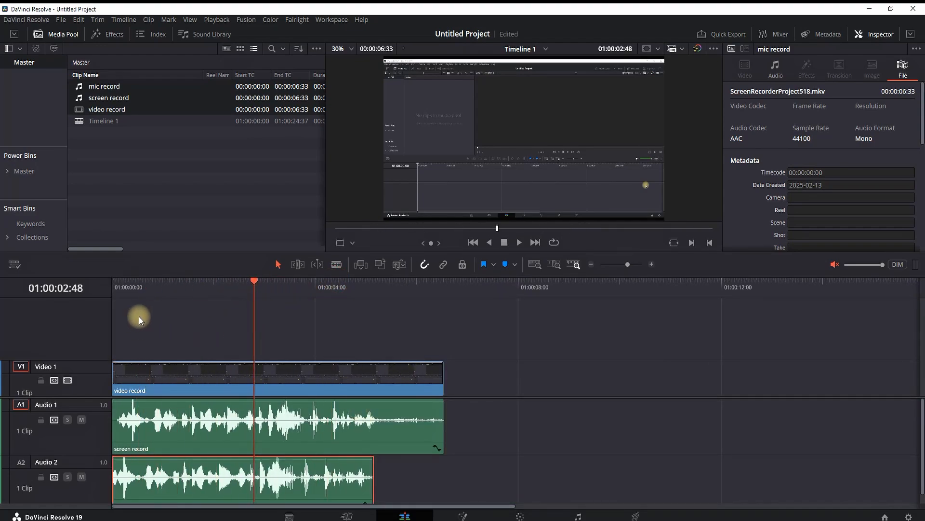
Step: Drag the mic record clip on Audio 2 a few frames later
left_click(133, 287)
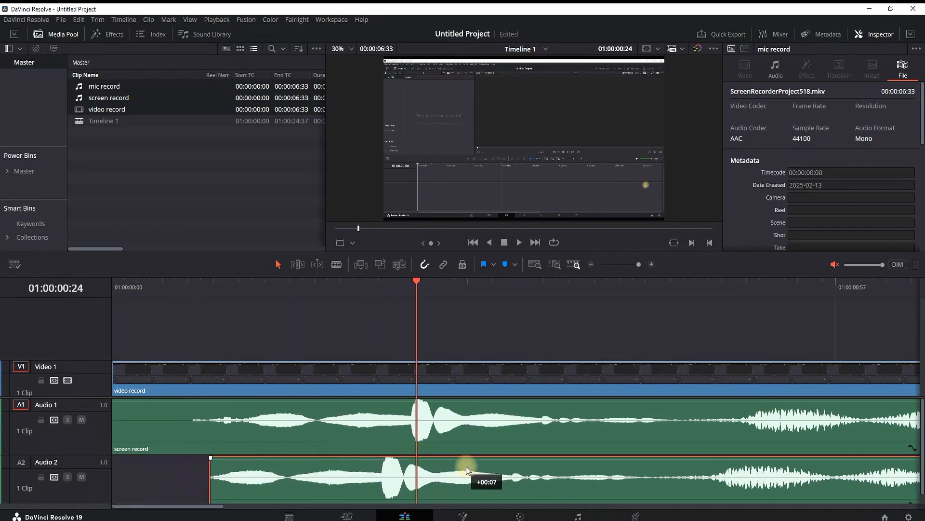
left_click_drag(466, 471, 492, 465)
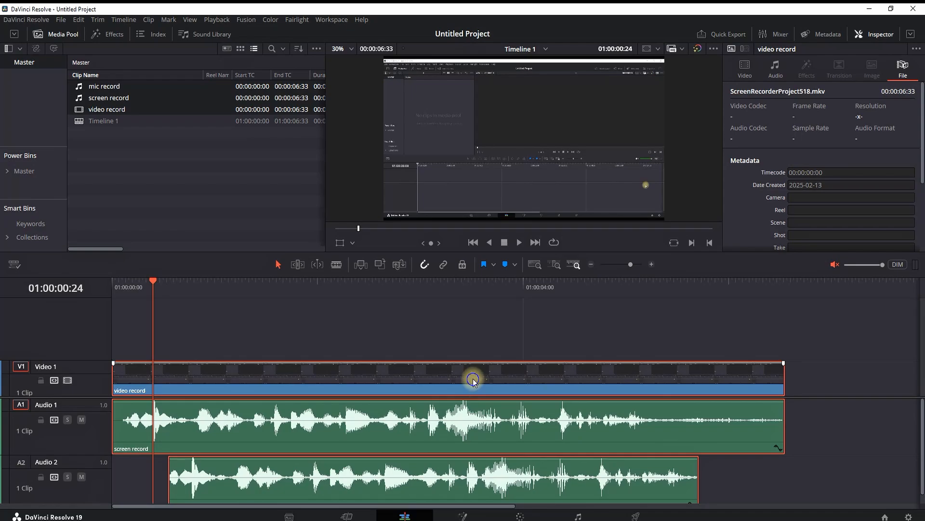
Step: Open Auto Align Clips on the selected clips, choose Waveform, and show the track number options
right_click(472, 379)
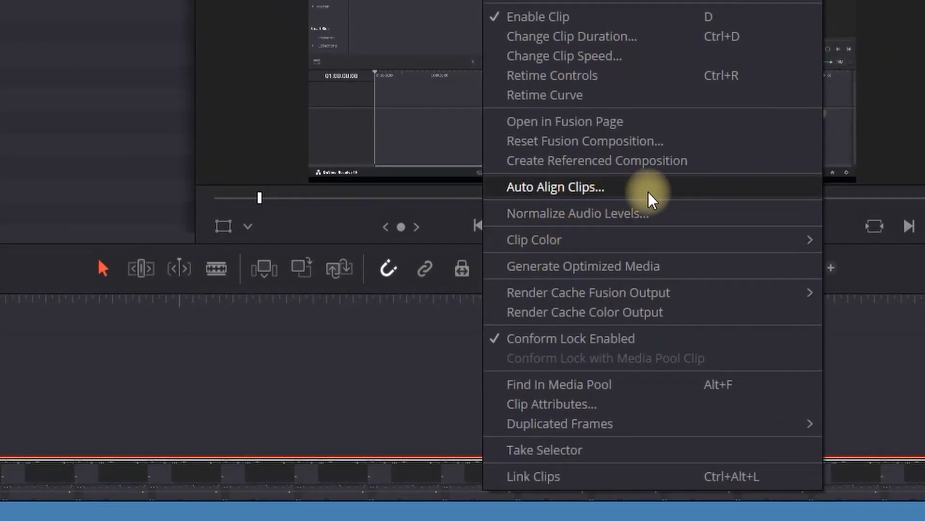
left_click(553, 187)
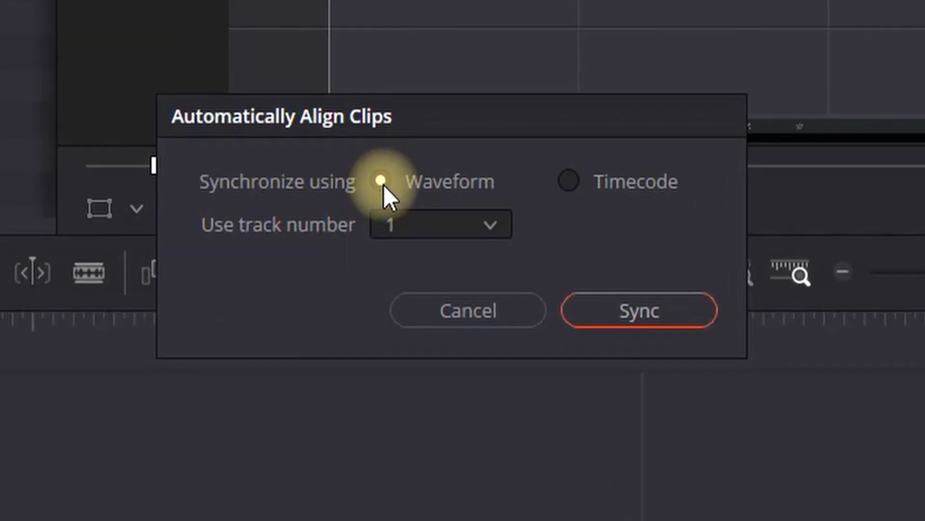
left_click(381, 182)
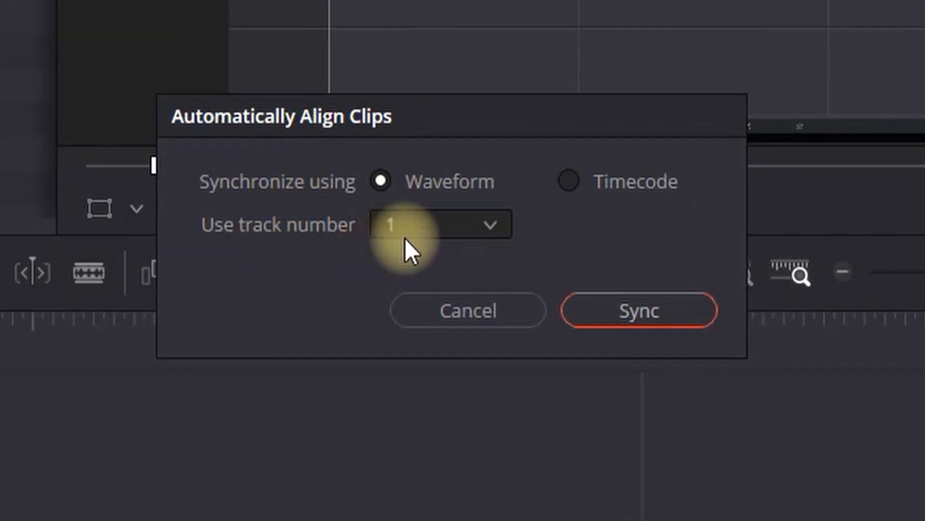
left_click(439, 224)
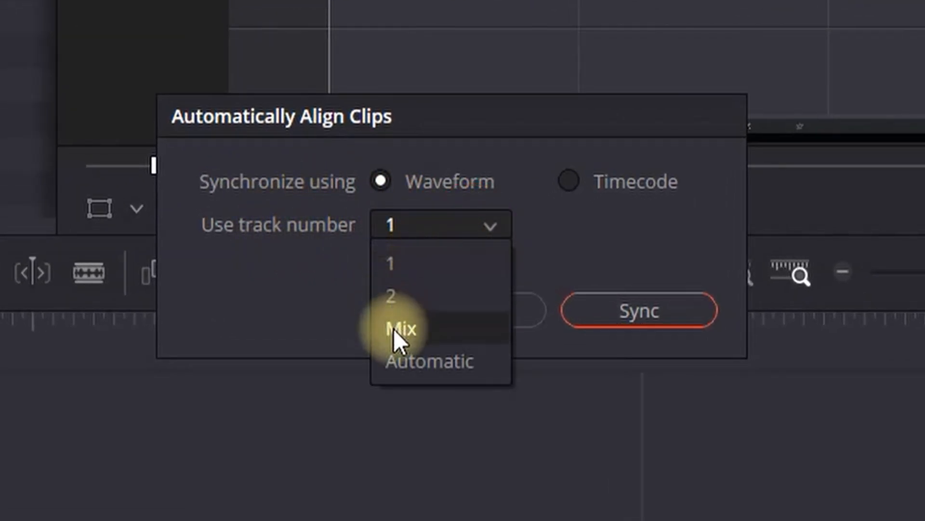